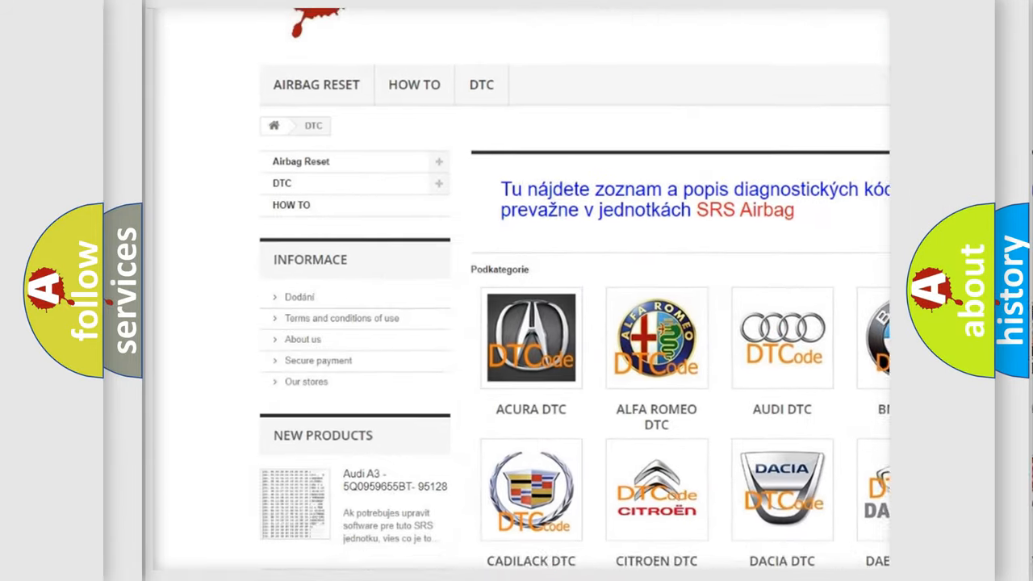
scroll(down, 3)
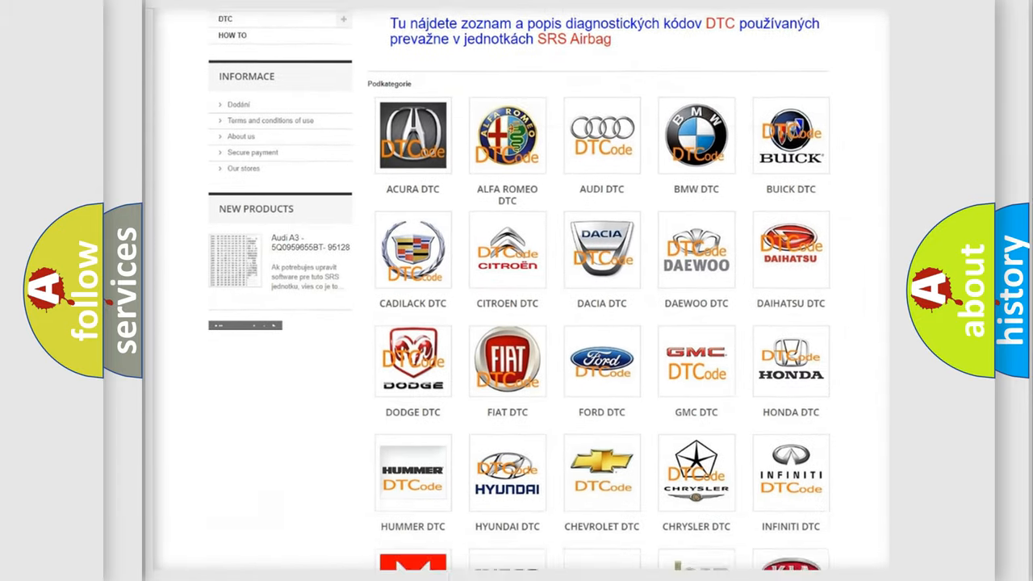
scroll(down, 3)
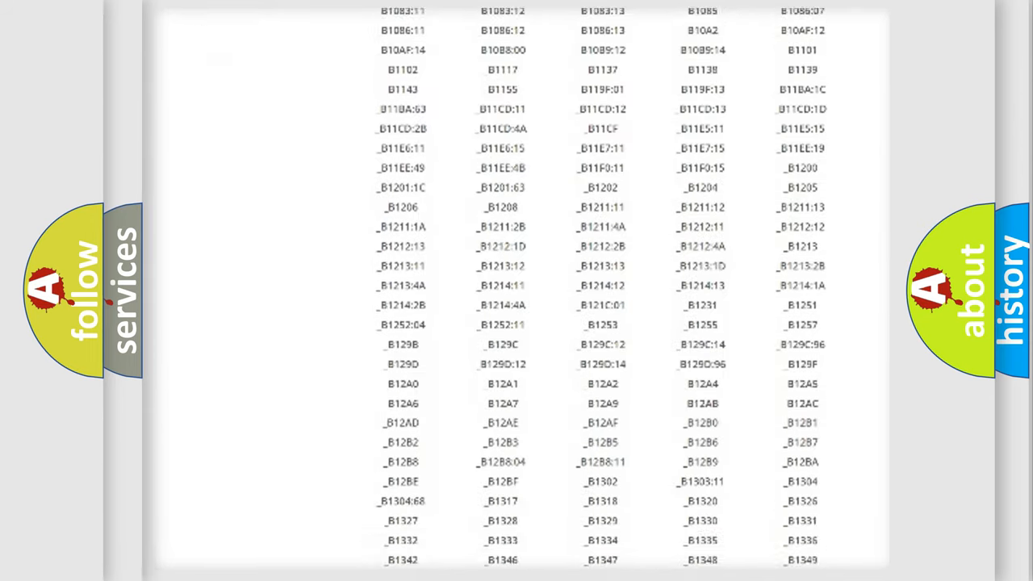
scroll(down, 3)
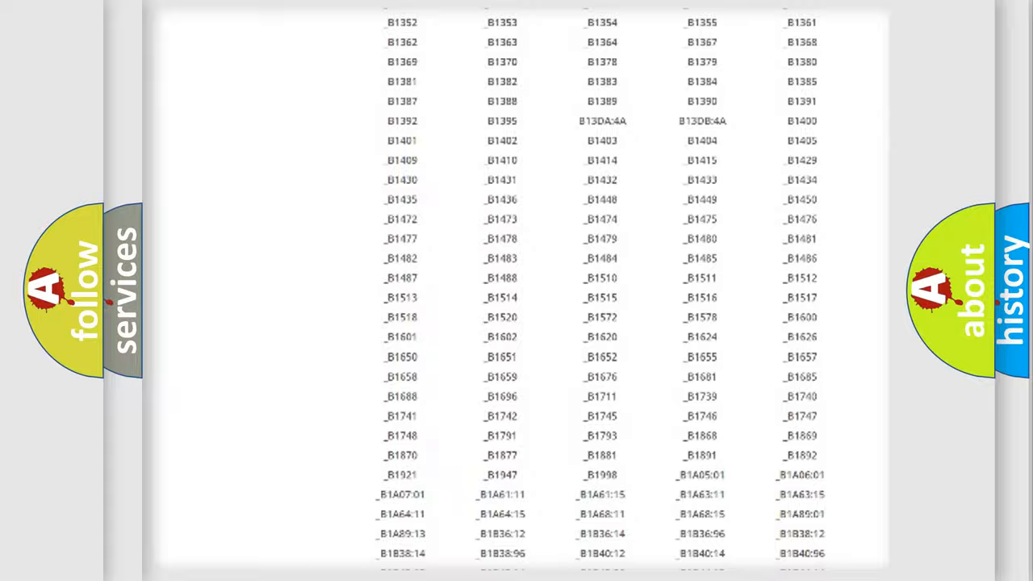